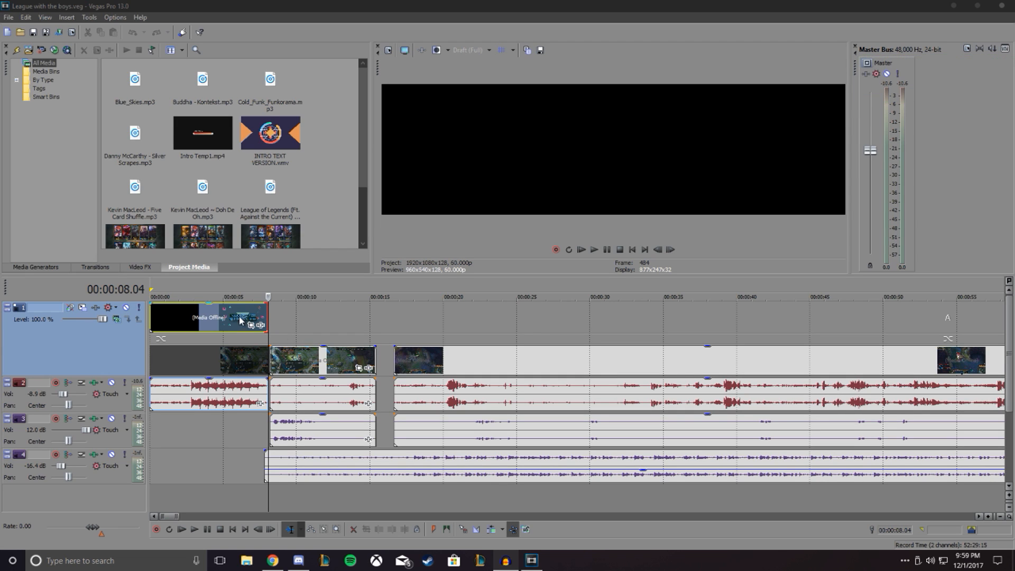
pyautogui.moveTo(290, 345)
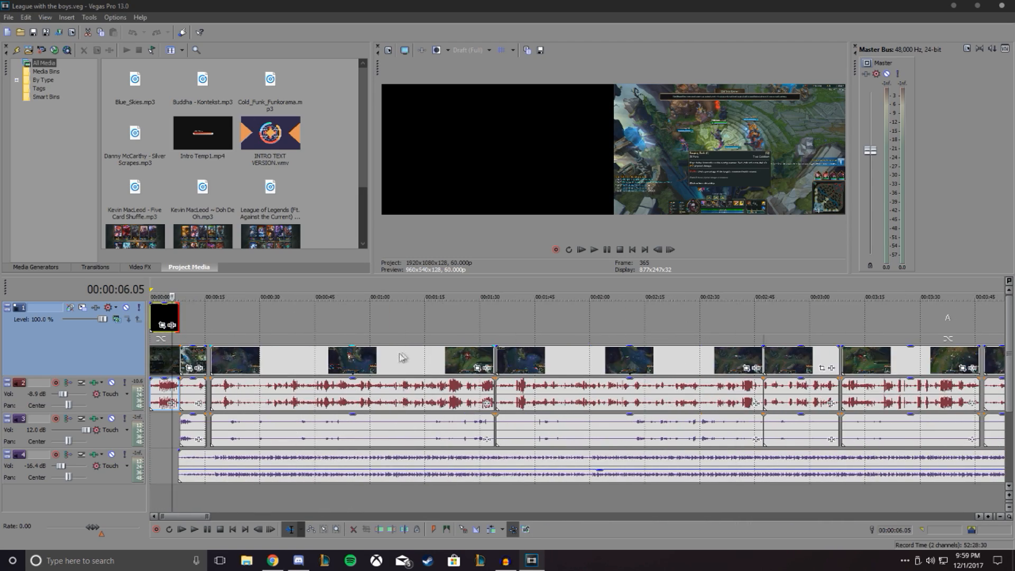
# Step: Uncheck Expand Track Layers on the video track so its A/B layers merge into one lane
pyautogui.scroll(3)
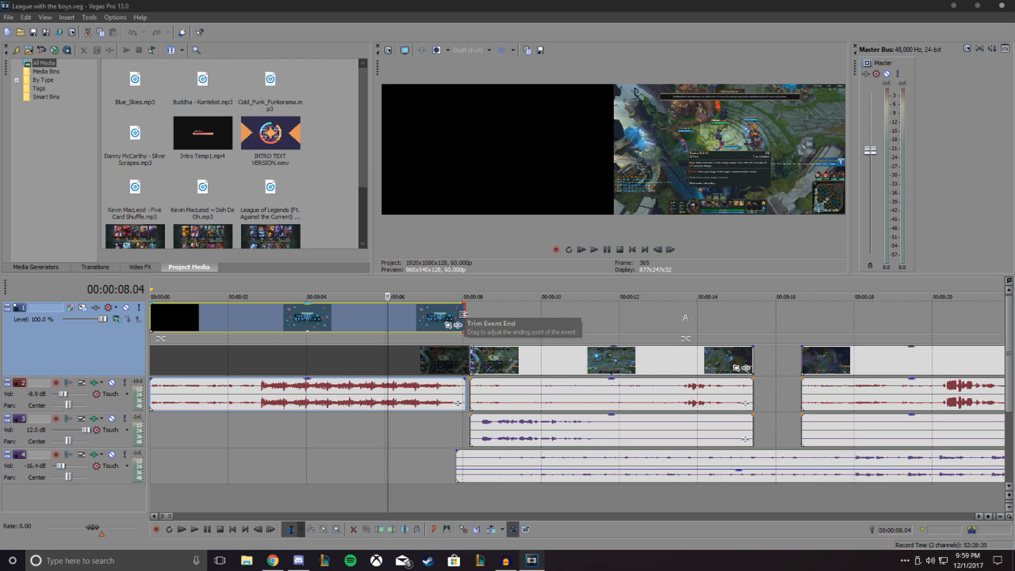
pyautogui.click(94, 266)
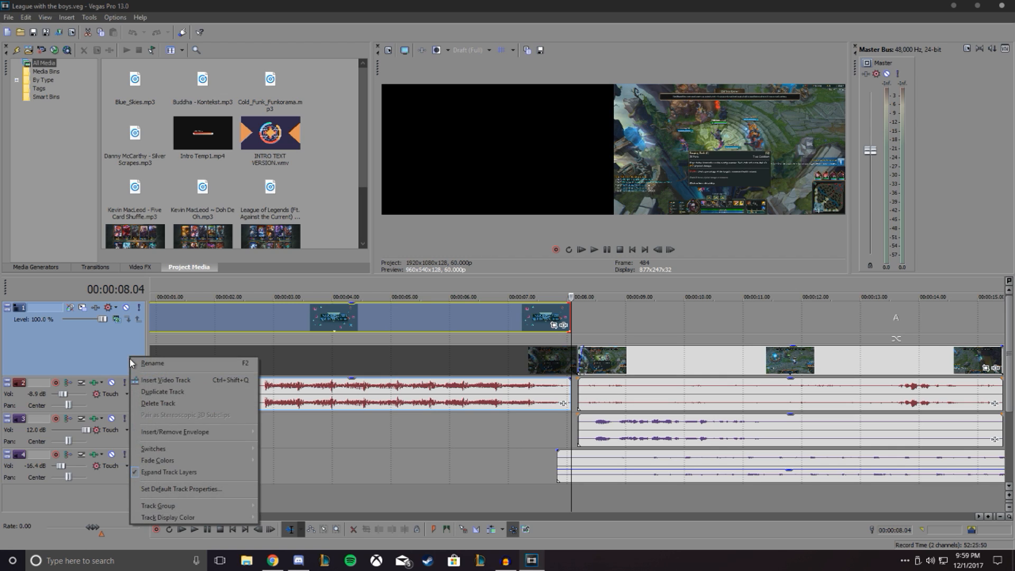
pyautogui.moveTo(168, 475)
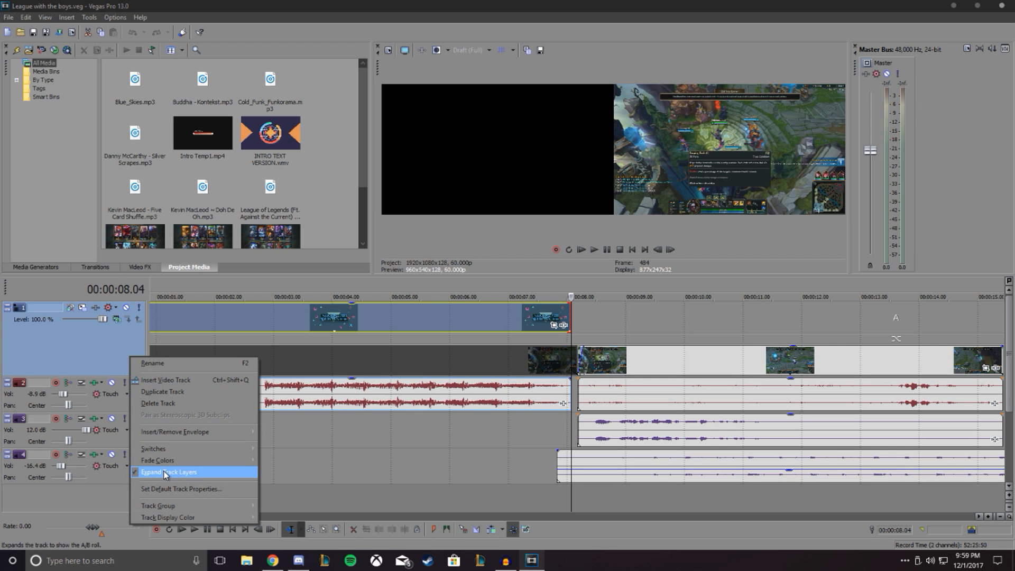
pyautogui.click(169, 475)
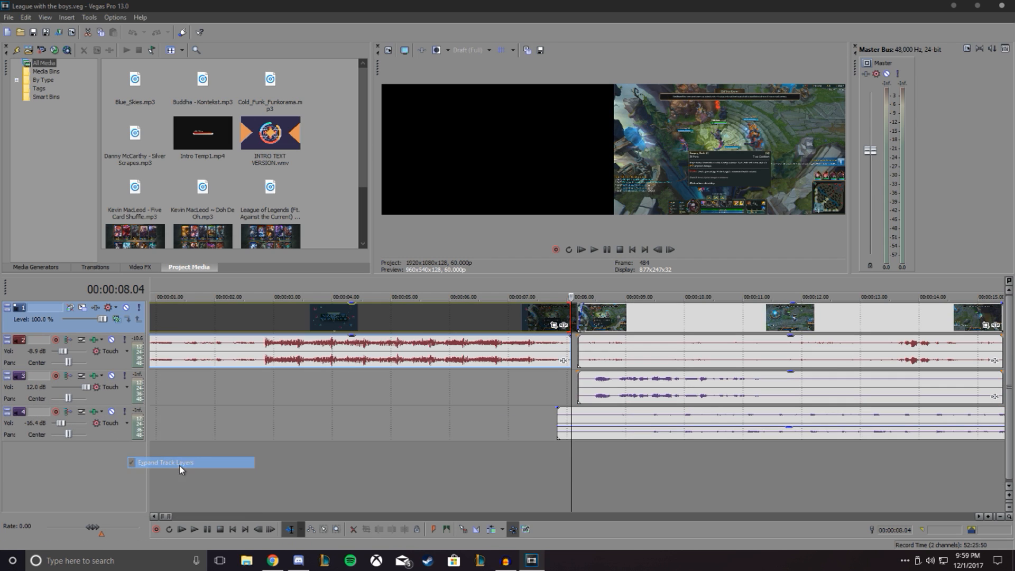
pyautogui.scroll(-3)
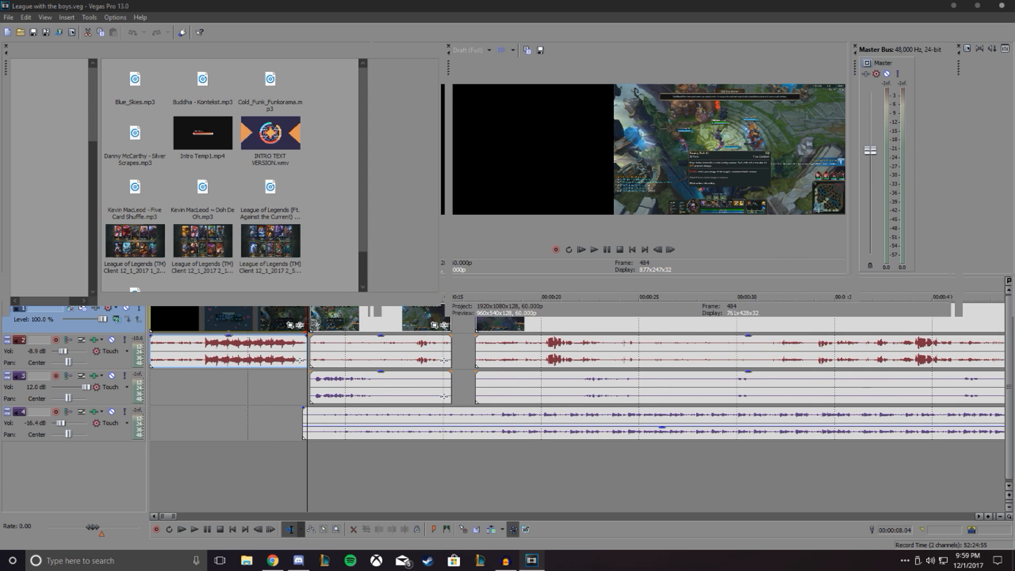
# Step: Show the Transitions library in the docking area and select a timeline event
pyautogui.click(122, 313)
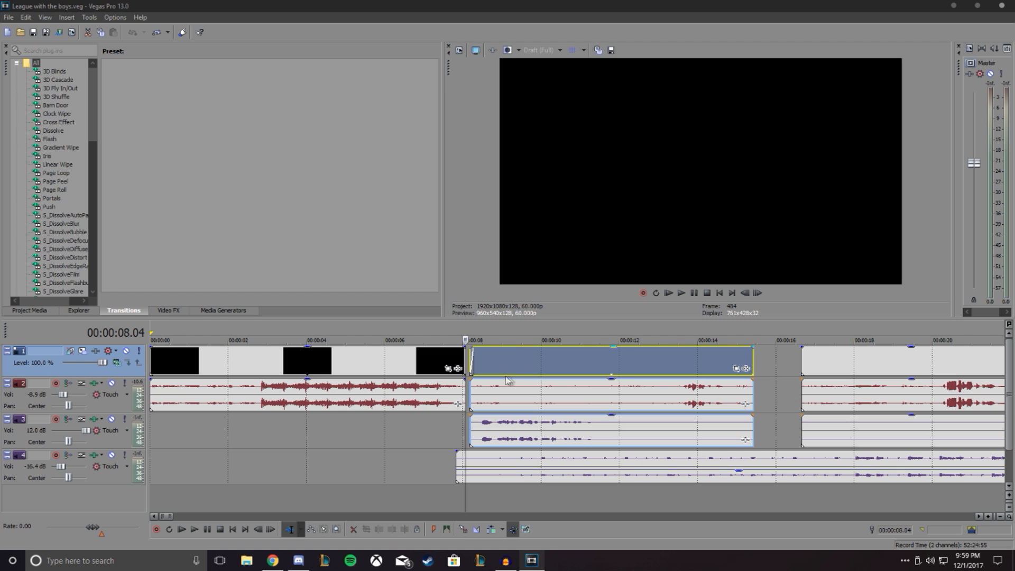
pyautogui.click(188, 266)
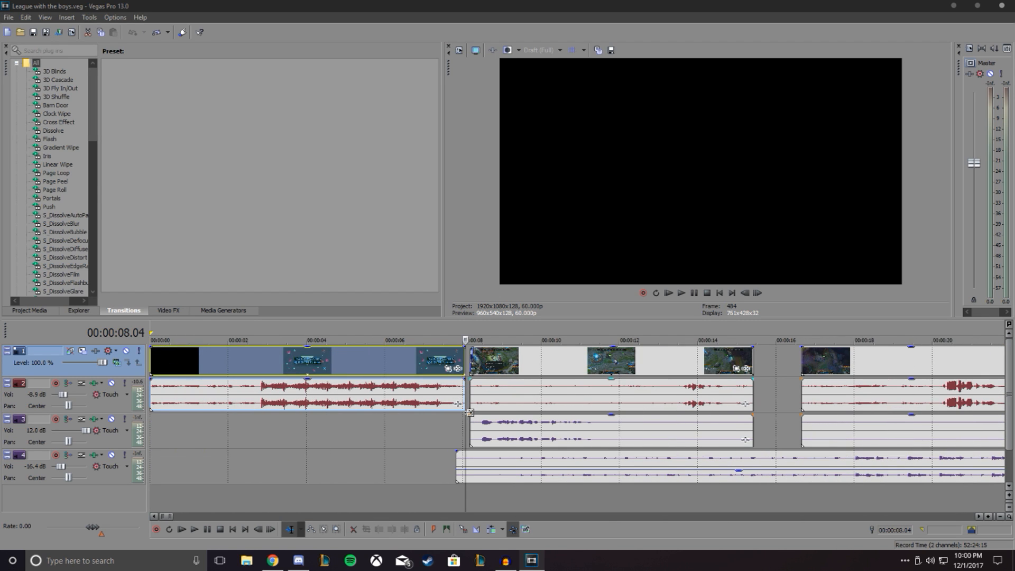
pyautogui.moveTo(469, 422)
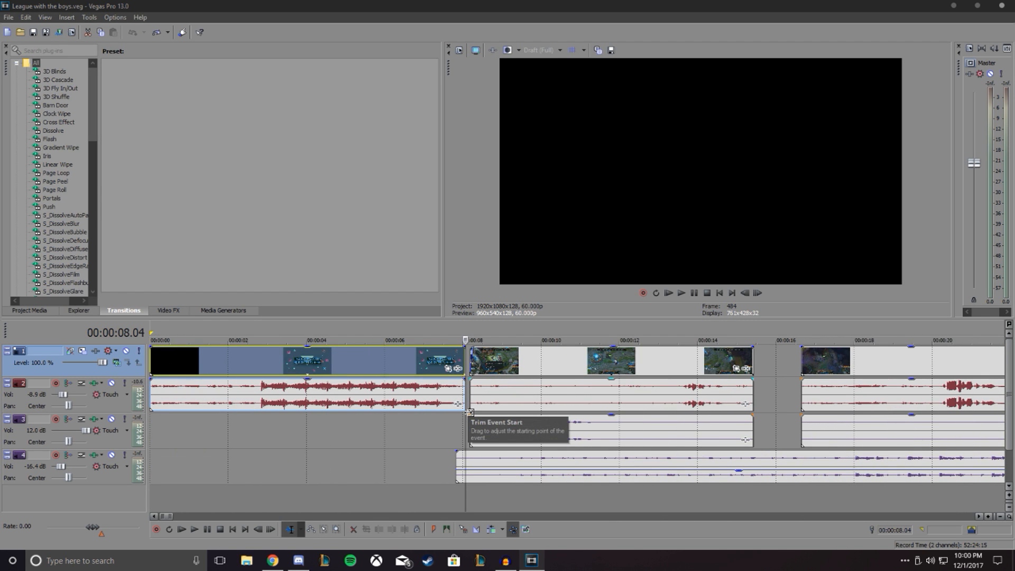